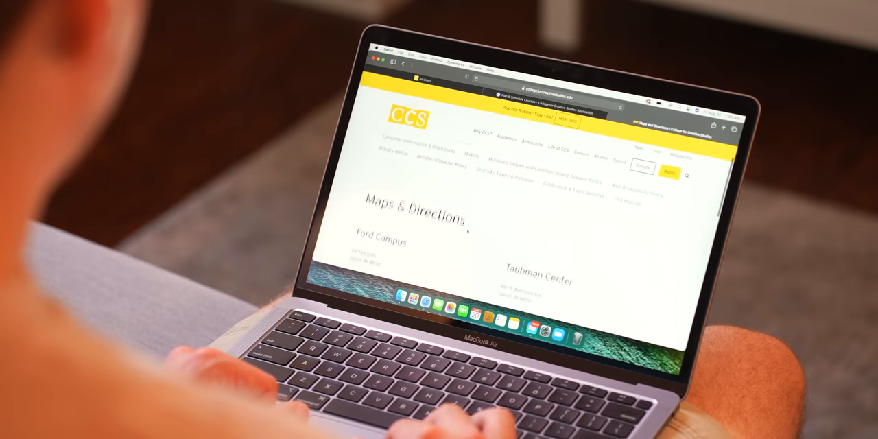
scroll(up, 3)
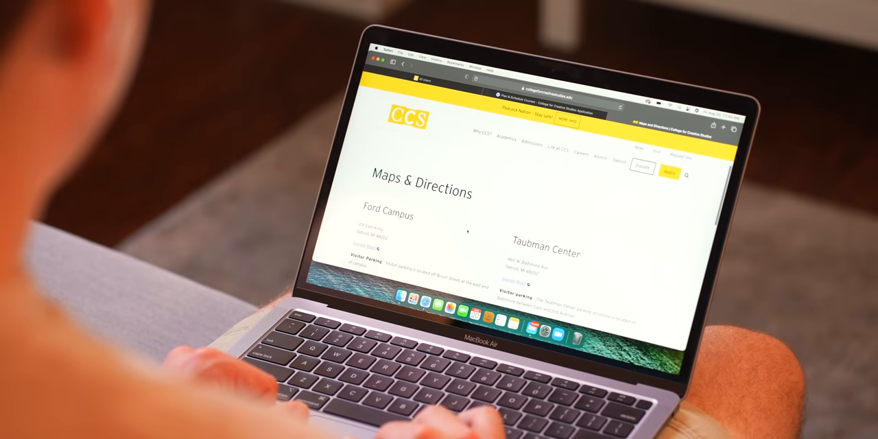
scroll(down, 3)
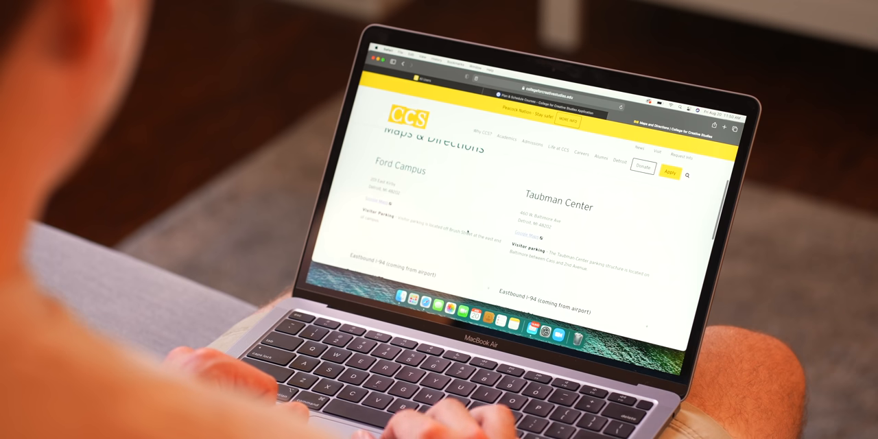
scroll(down, 3)
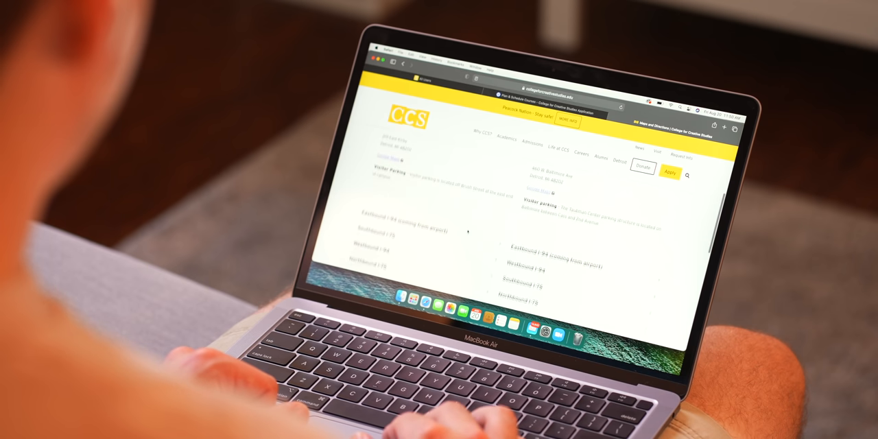